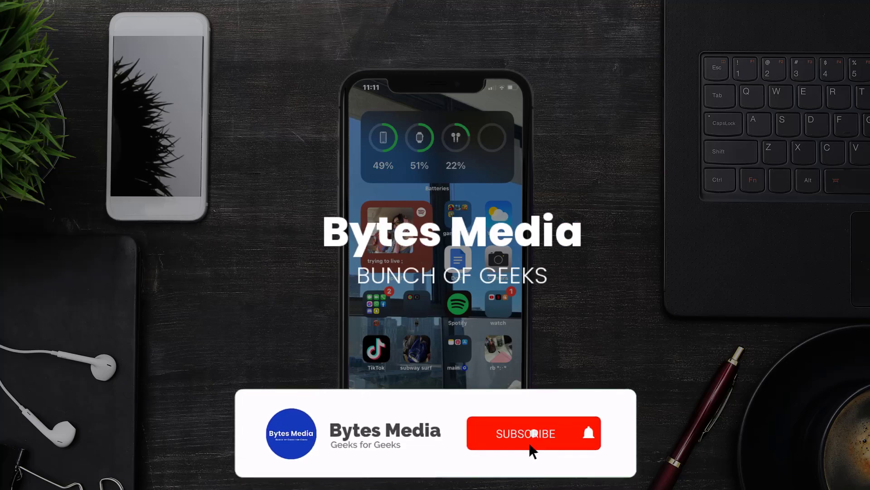
Step: Switch on cellular data for BetMGM from the Cellular settings app list
left_click(525, 434)
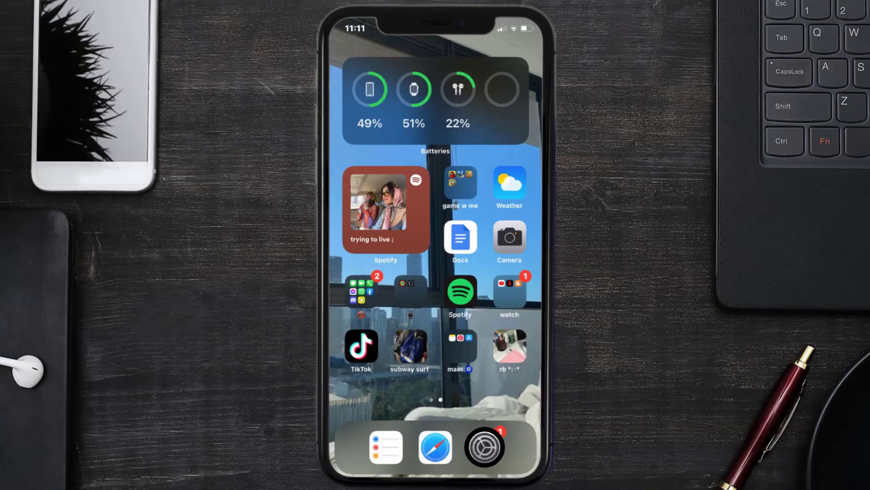
left_click(484, 446)
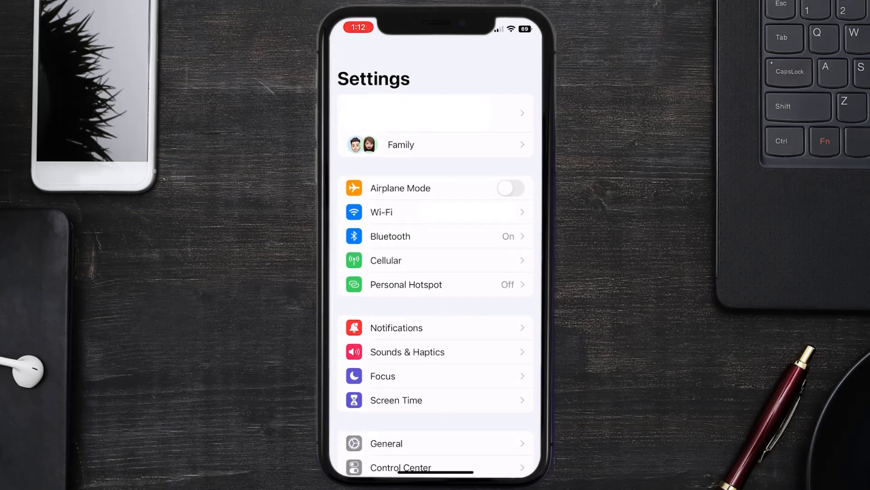
left_click(386, 261)
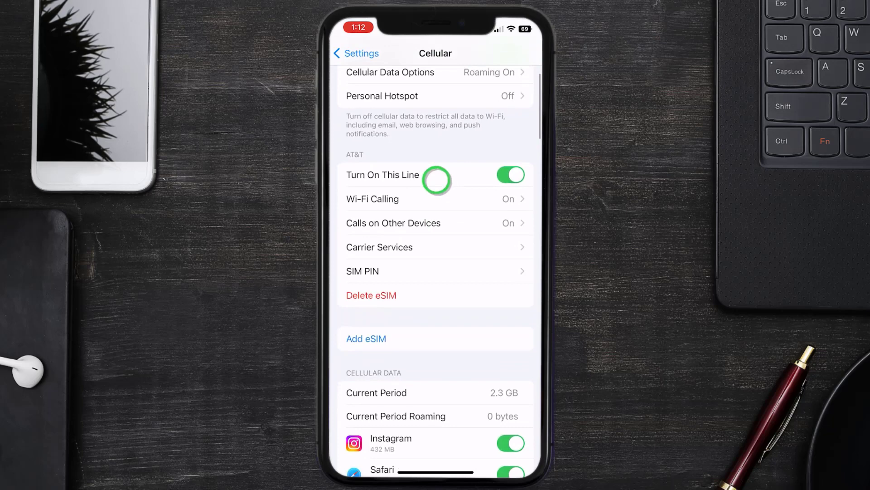
scroll("down", 3)
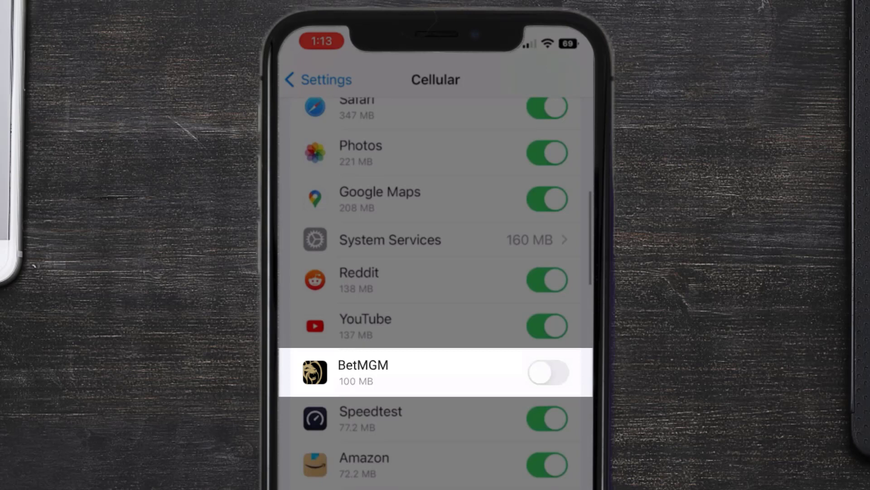
left_click(547, 373)
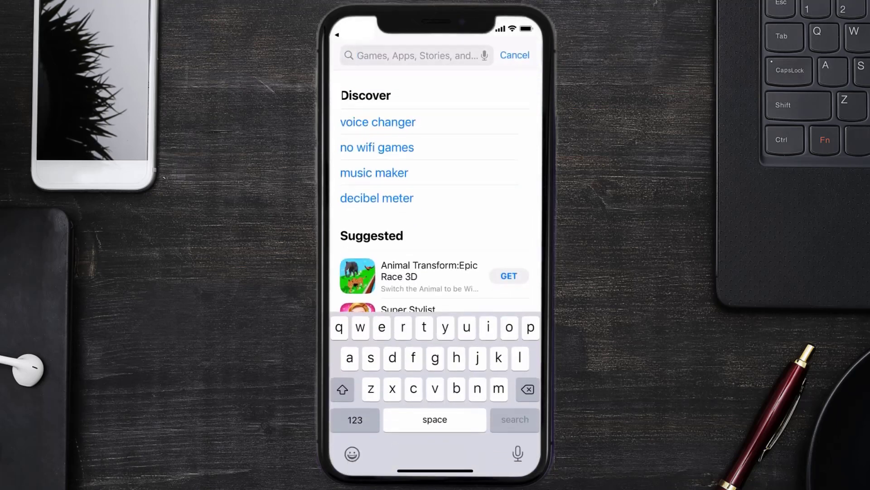
Step: Search 'betmgm app' in the App Store and install the BetMGM update
type("betmgm app")
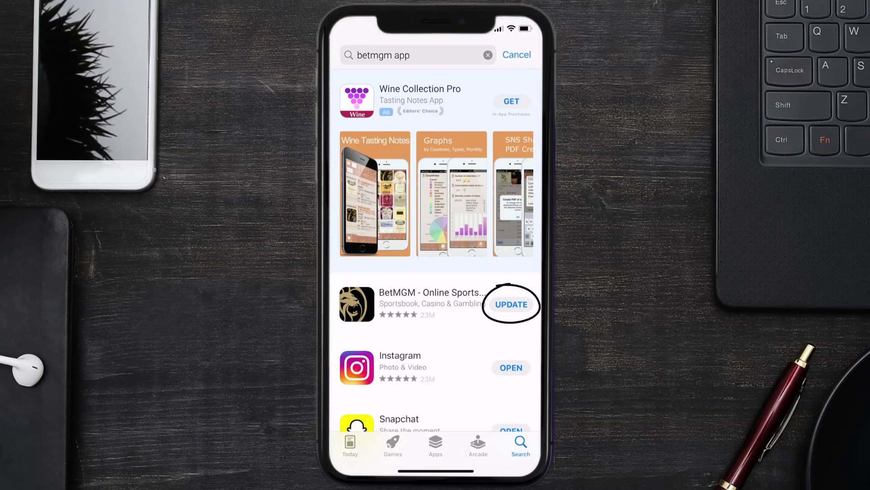
left_click(510, 305)
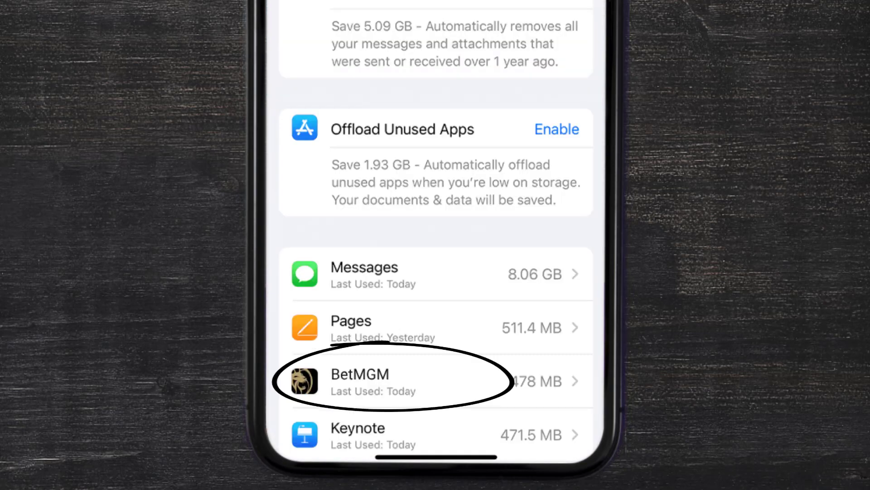
Step: Offload BetMGM from iPhone Storage, keeping documents and data, then reinstall it
left_click(389, 380)
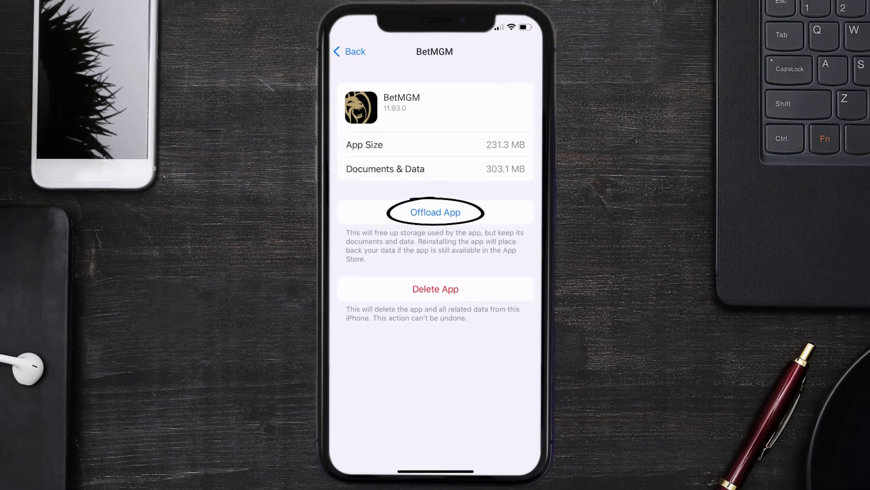
left_click(435, 212)
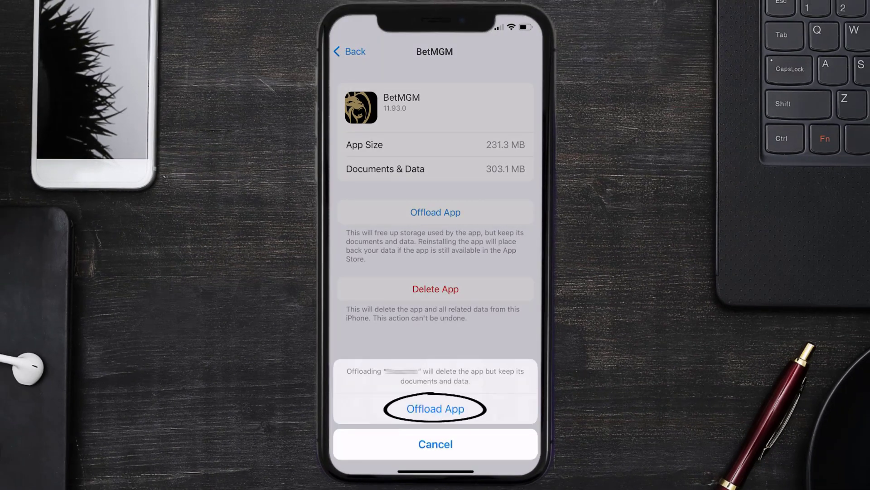
left_click(435, 409)
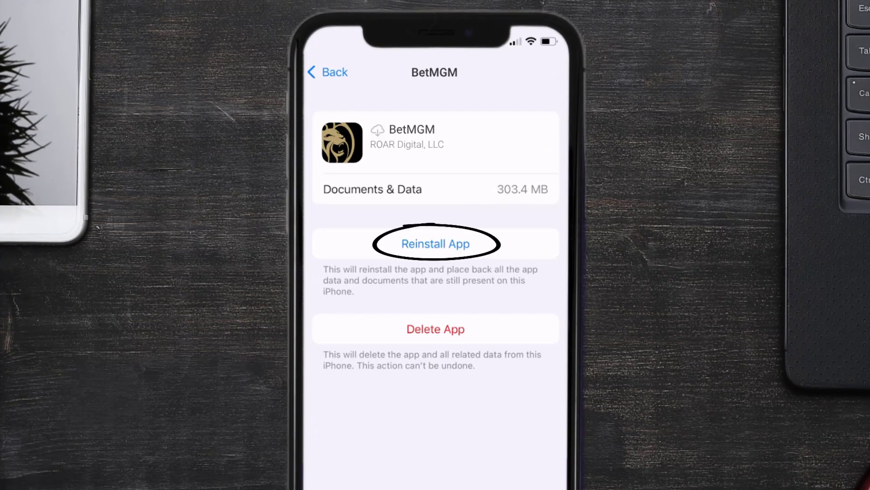
left_click(435, 243)
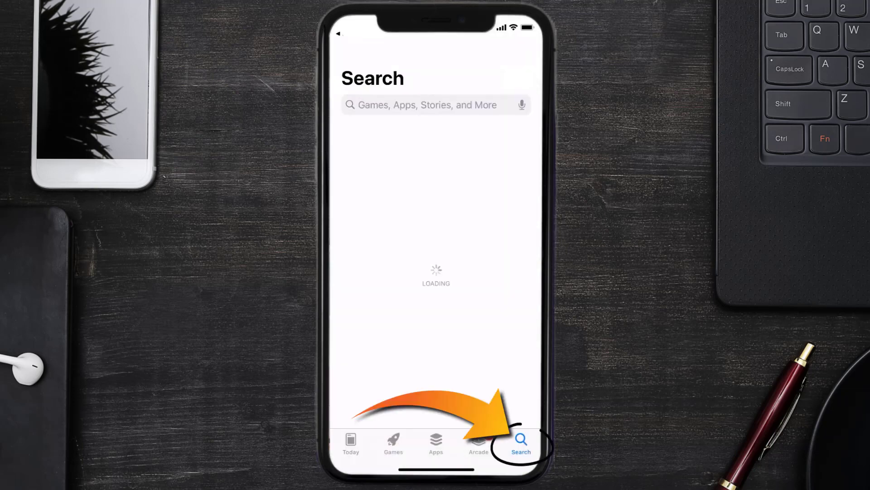
Step: Search 'betmgm app' in the App Store and start downloading BetMGM with GET
type("betmgm app")
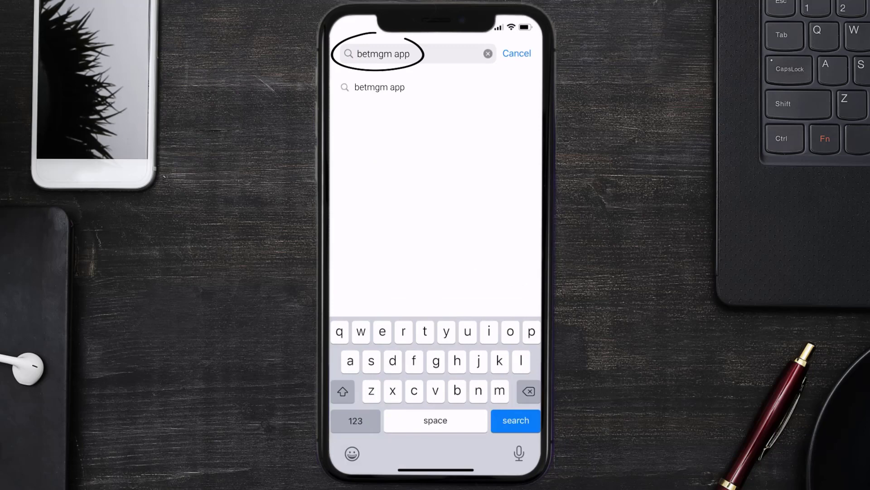
left_click(515, 420)
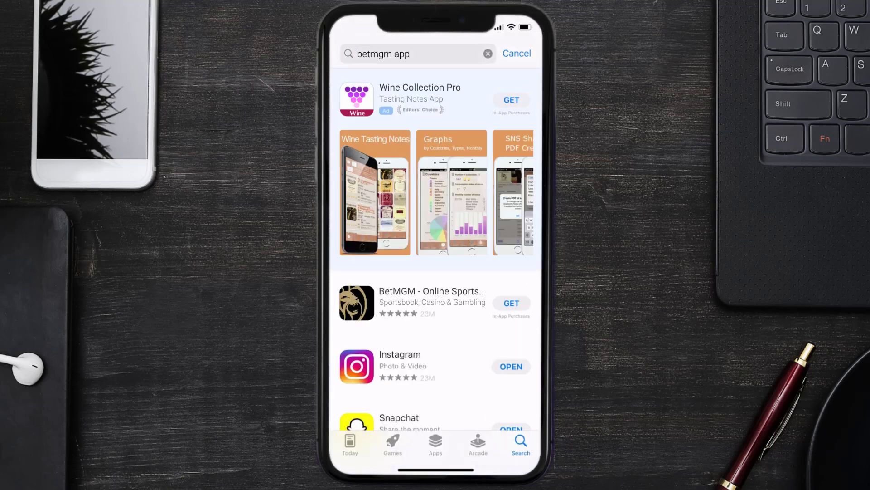
left_click(510, 303)
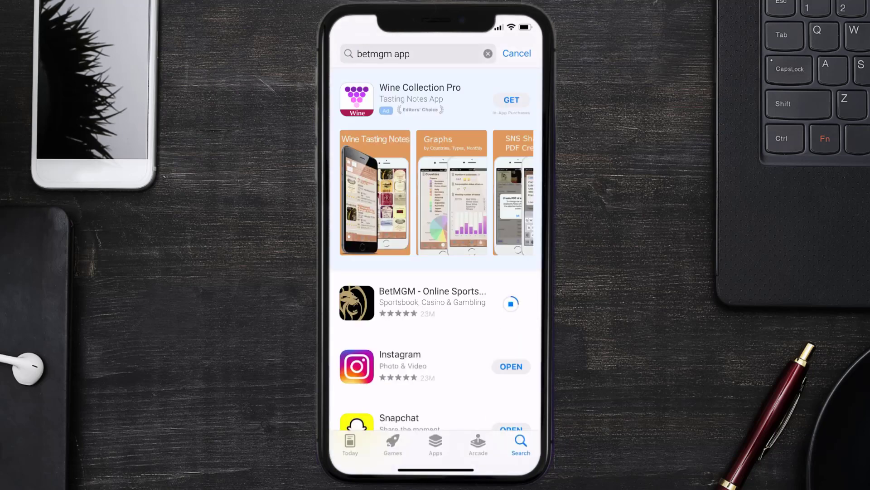